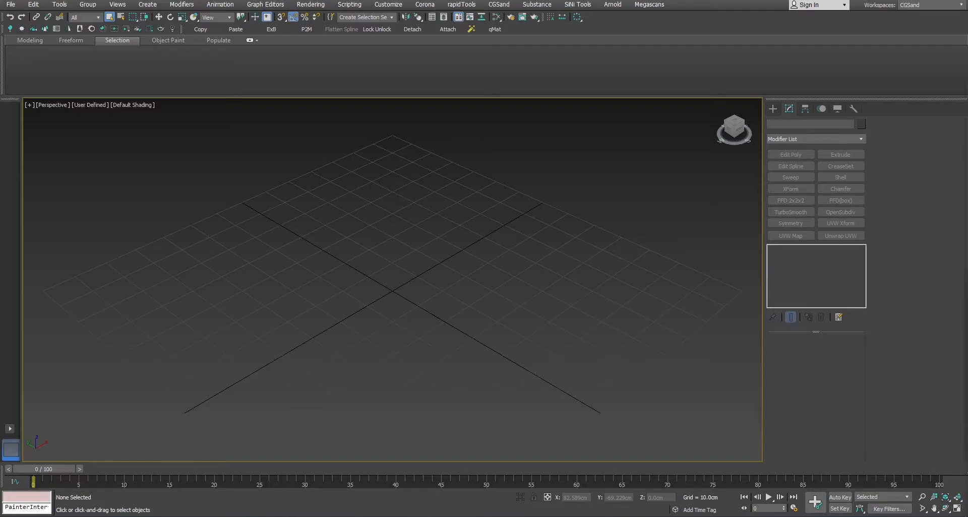
pyautogui.moveTo(502, 300)
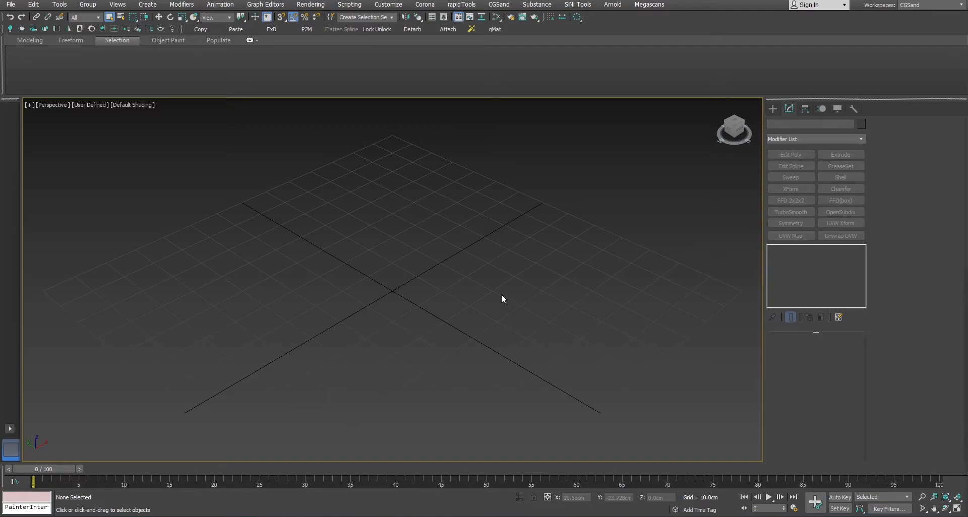
pyautogui.moveTo(494, 292)
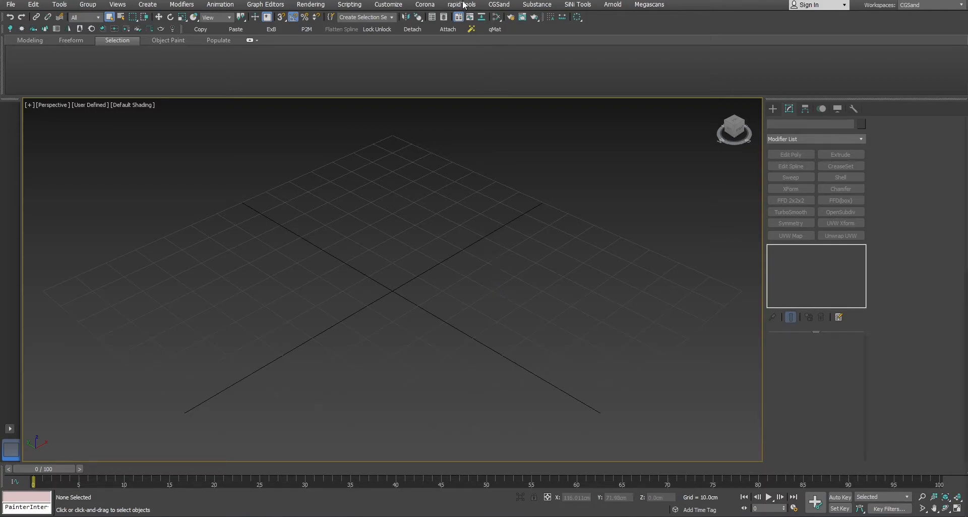
# Open the rapidTools menu to show its object, topology, geometry and cleanup categories
pyautogui.click(461, 5)
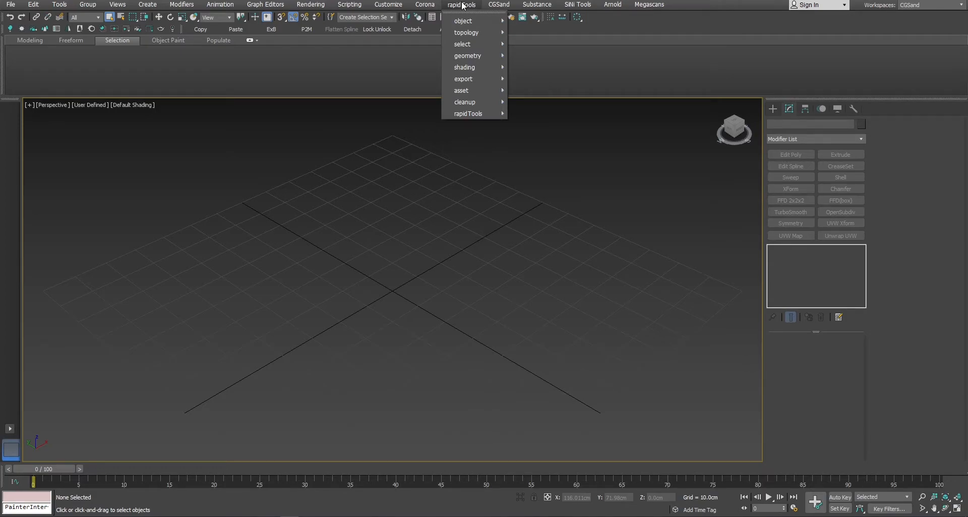
pyautogui.moveTo(471, 32)
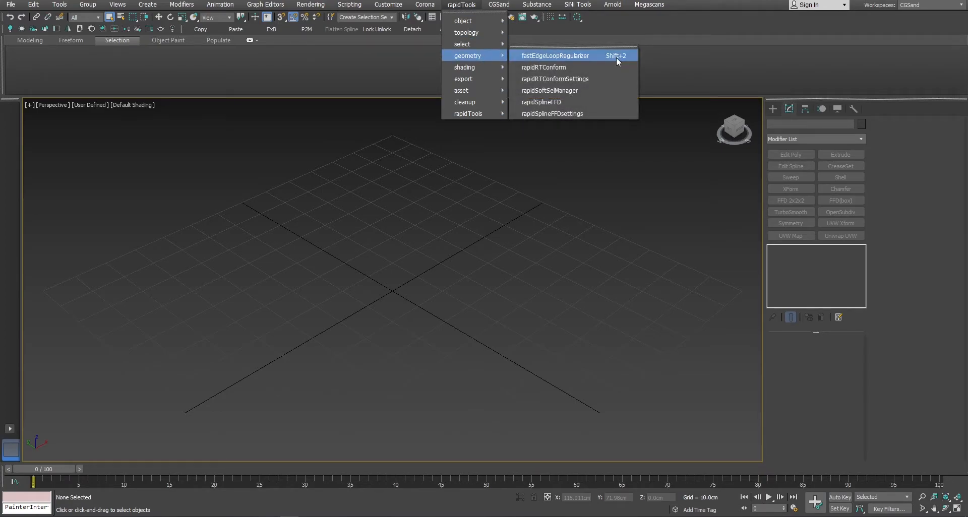
pyautogui.moveTo(603, 63)
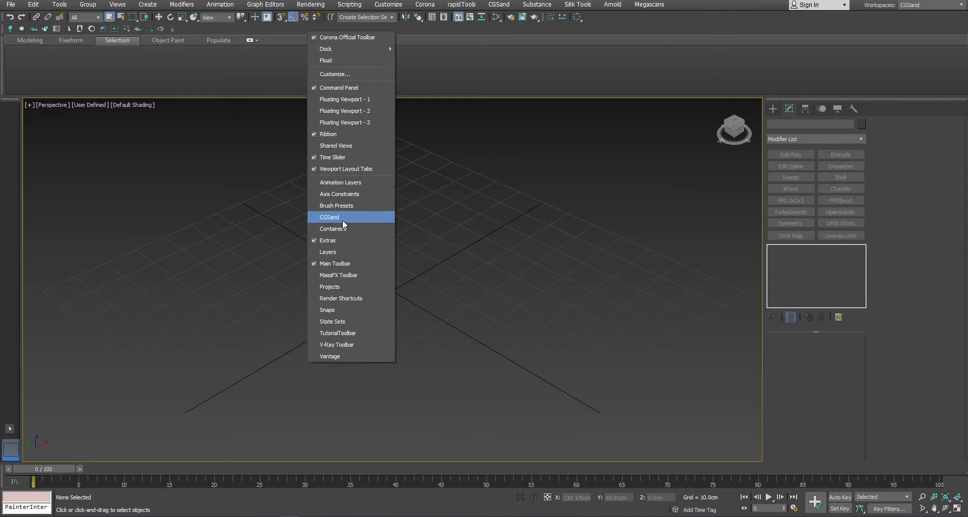
# Close the toolbar list, leaving CGSand showing, and reopen the rapidTools menu
pyautogui.click(329, 216)
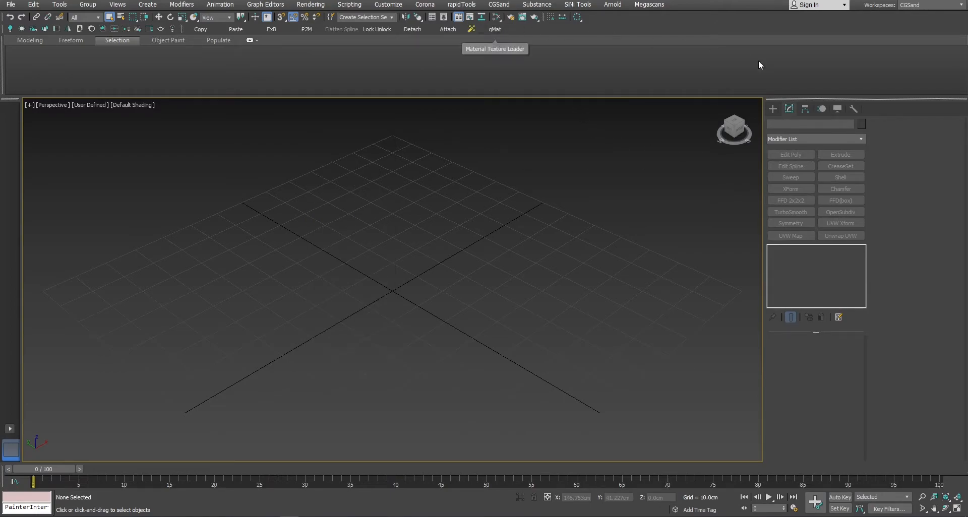
pyautogui.moveTo(577, 30)
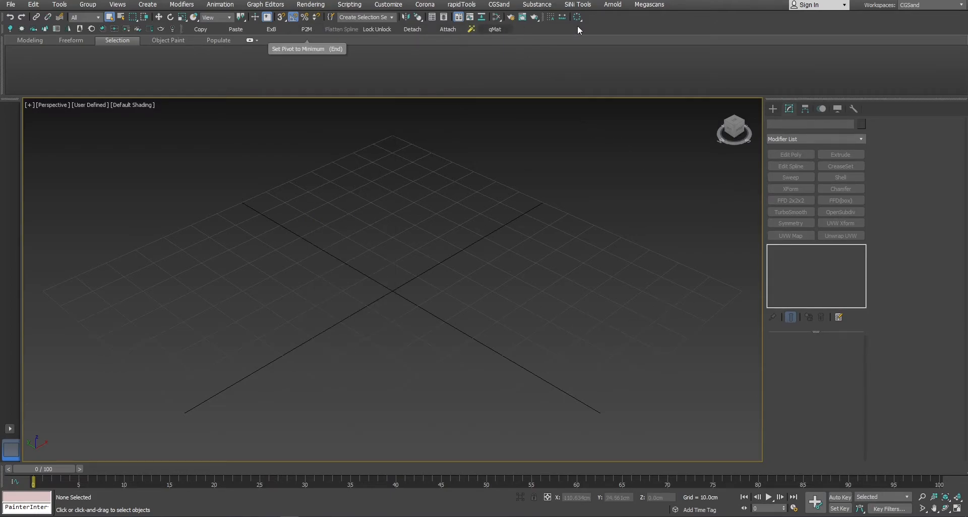
pyautogui.moveTo(414, 232)
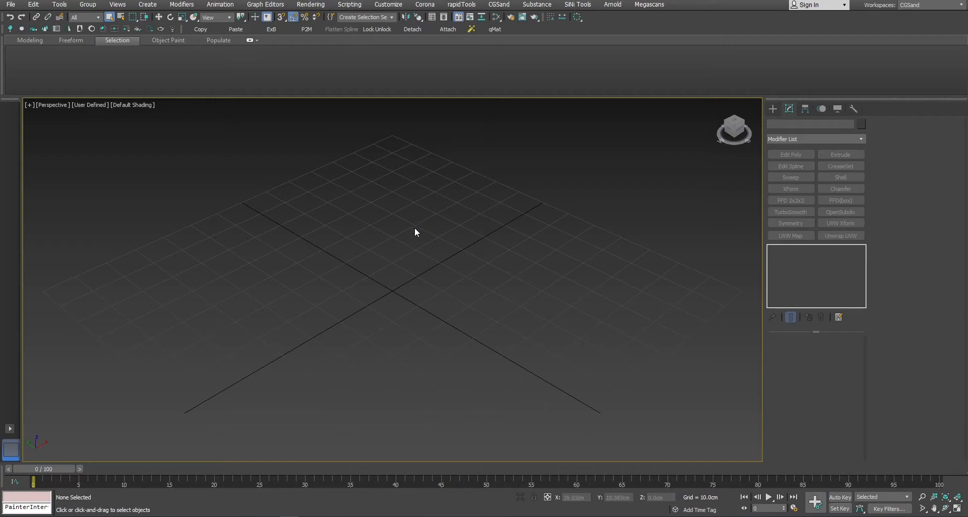
pyautogui.moveTo(473, 32)
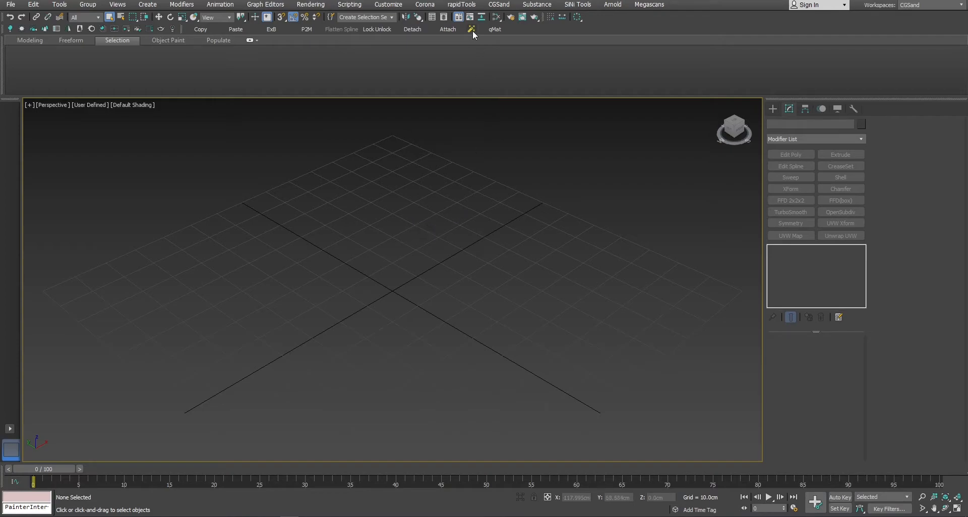
pyautogui.click(461, 5)
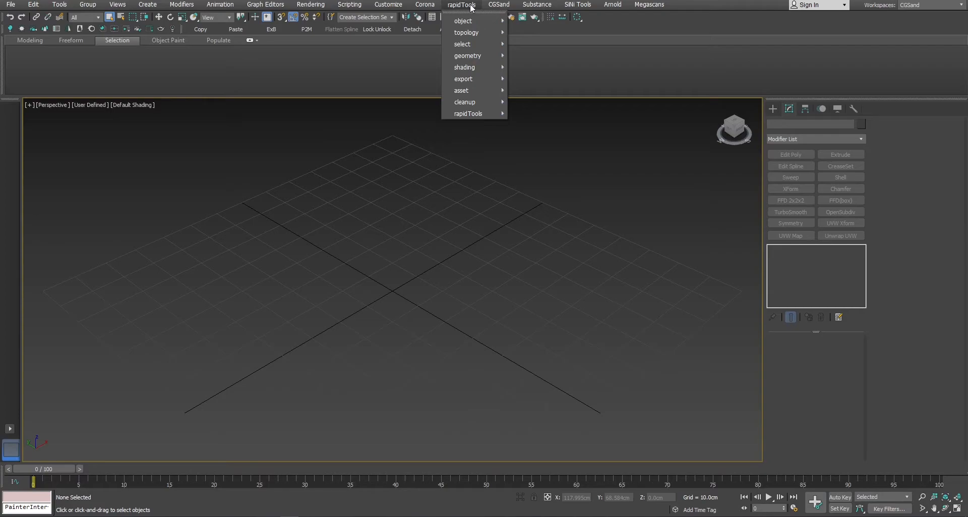
pyautogui.moveTo(483, 127)
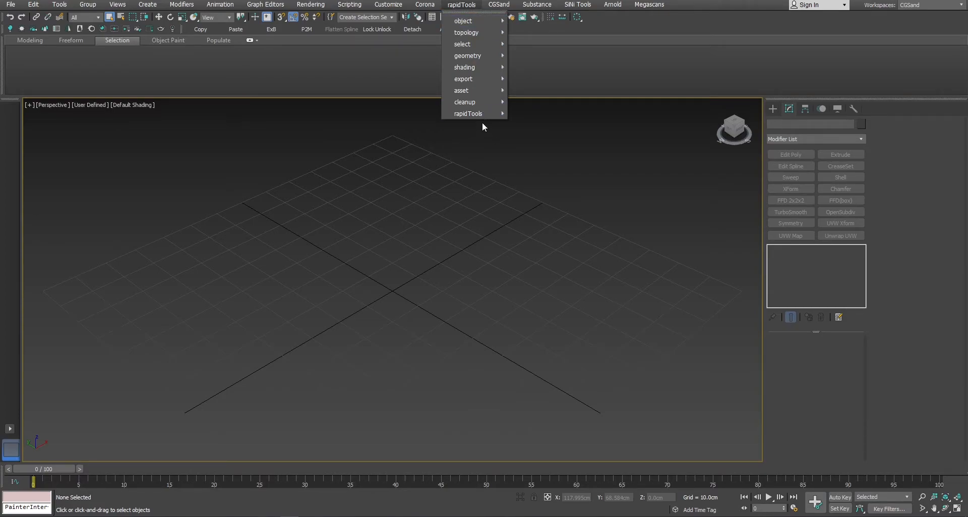
pyautogui.moveTo(483, 21)
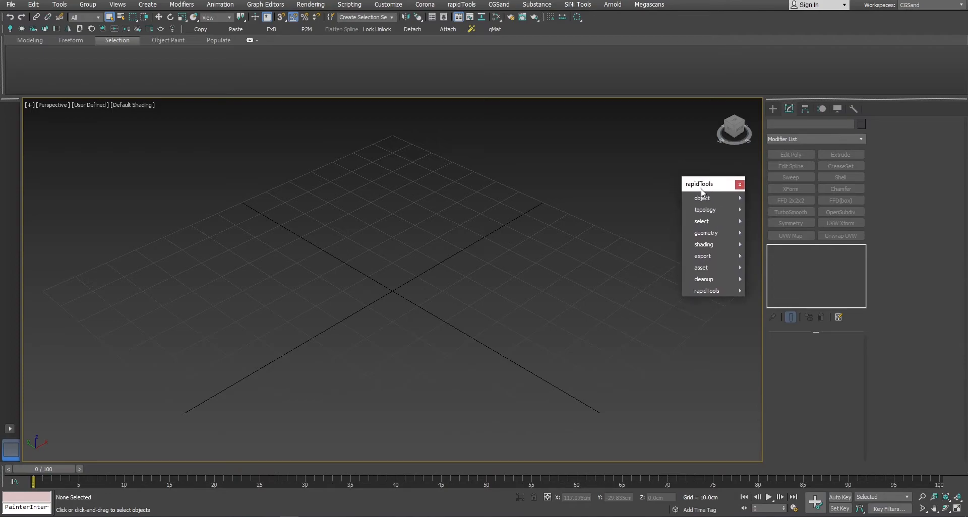
pyautogui.moveTo(705, 232)
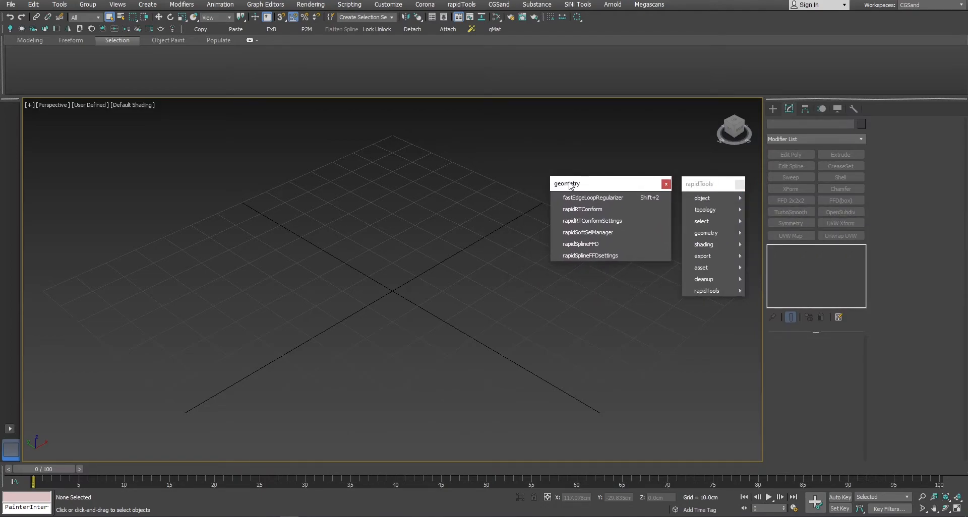
pyautogui.moveTo(424, 5)
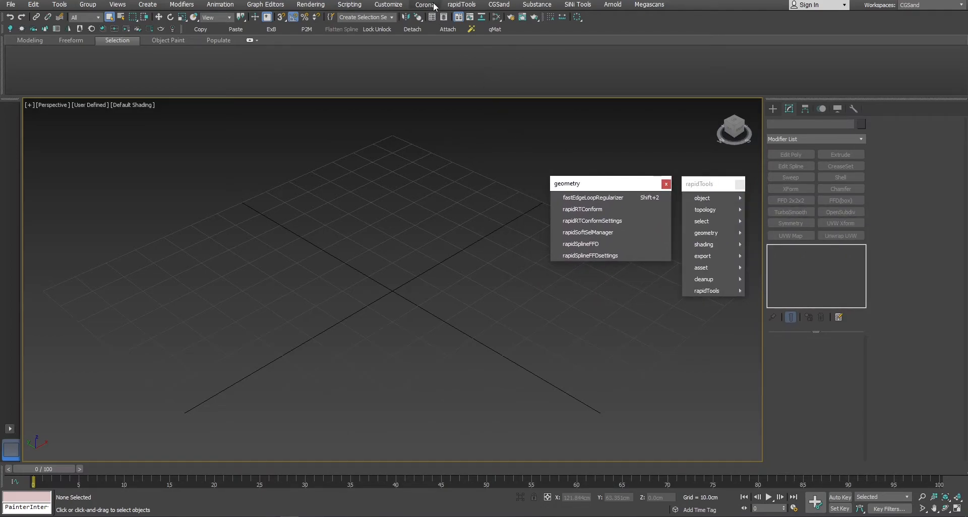
# Float the Corona menu at top-left, then reopen rapidTools to its geometry submenu
pyautogui.click(424, 4)
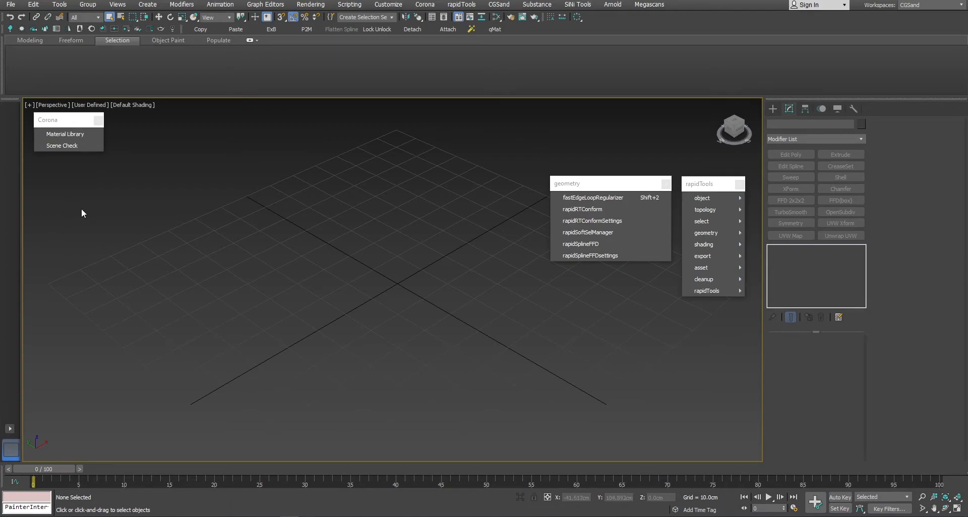
pyautogui.moveTo(360, 268)
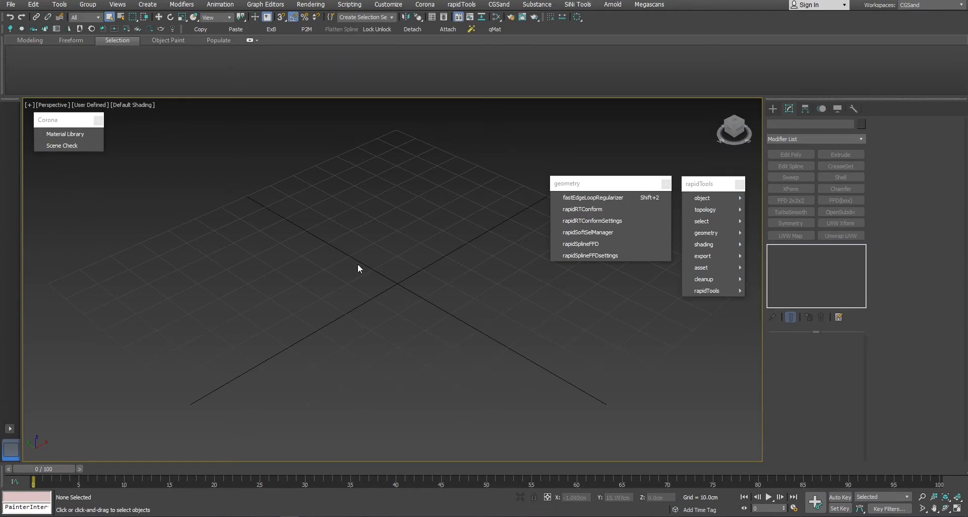
pyautogui.moveTo(435, 175)
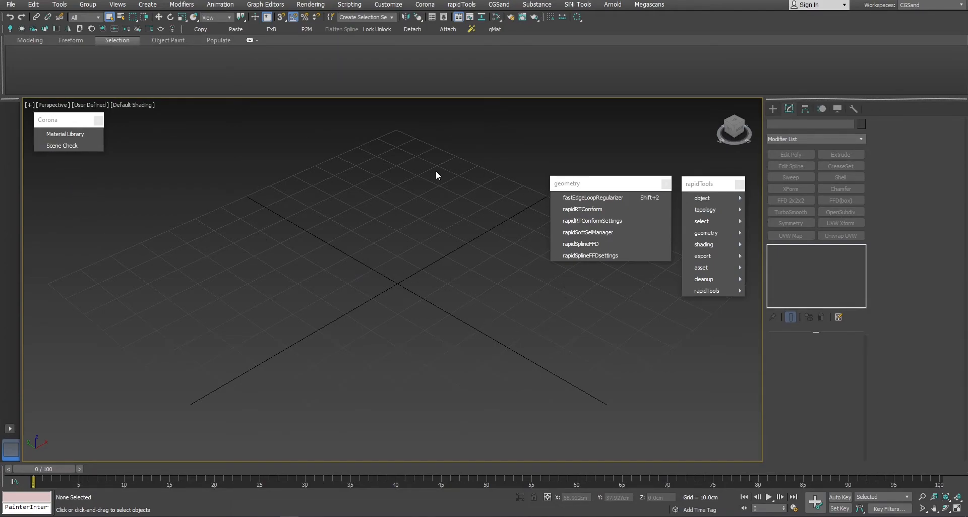
pyautogui.moveTo(441, 178)
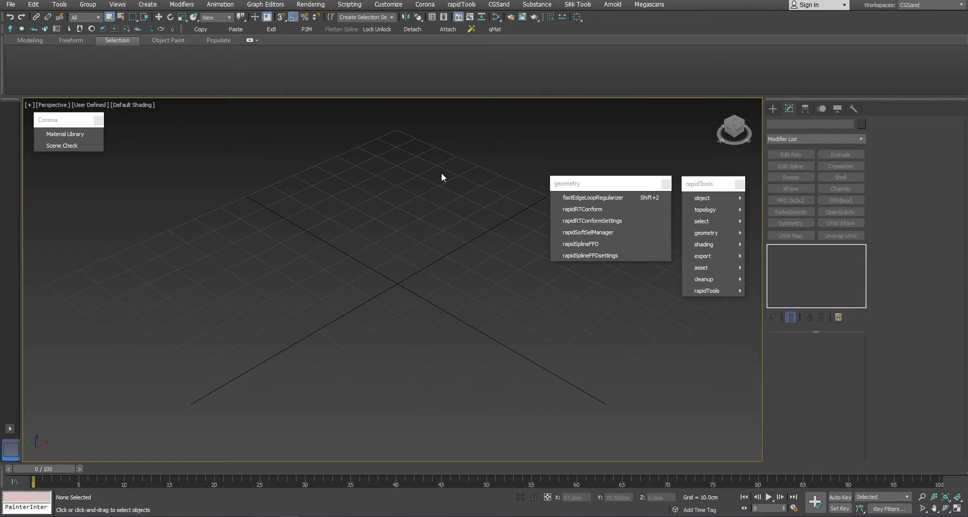
pyautogui.moveTo(442, 174)
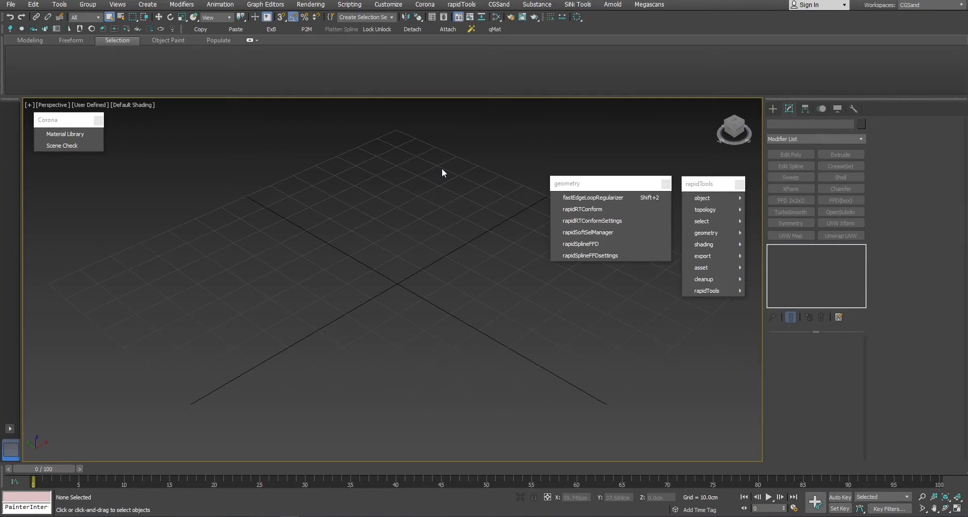
pyautogui.moveTo(448, 174)
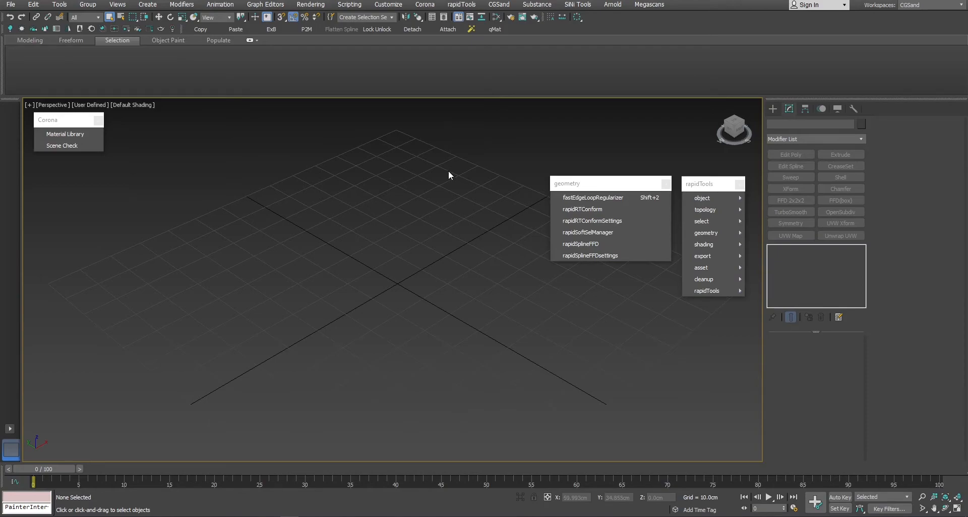
pyautogui.moveTo(727, 218)
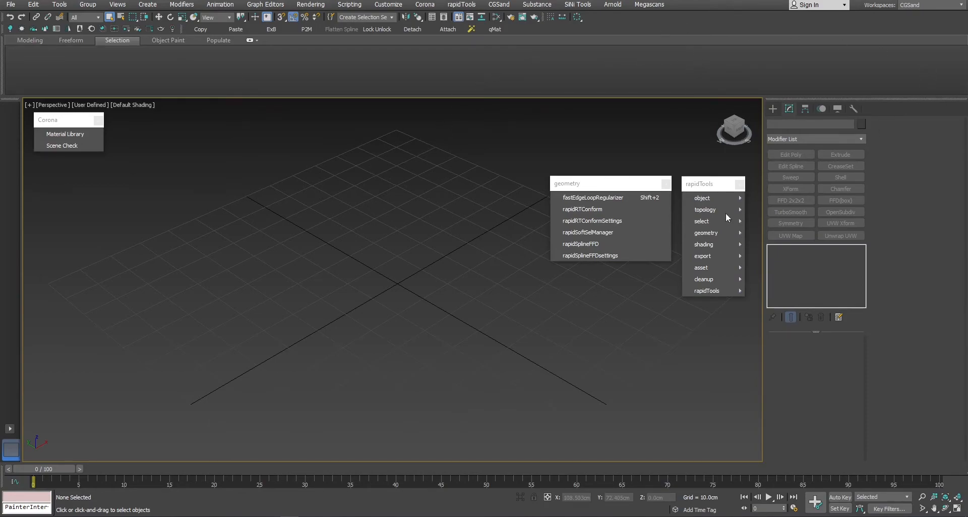
pyautogui.moveTo(454, 303)
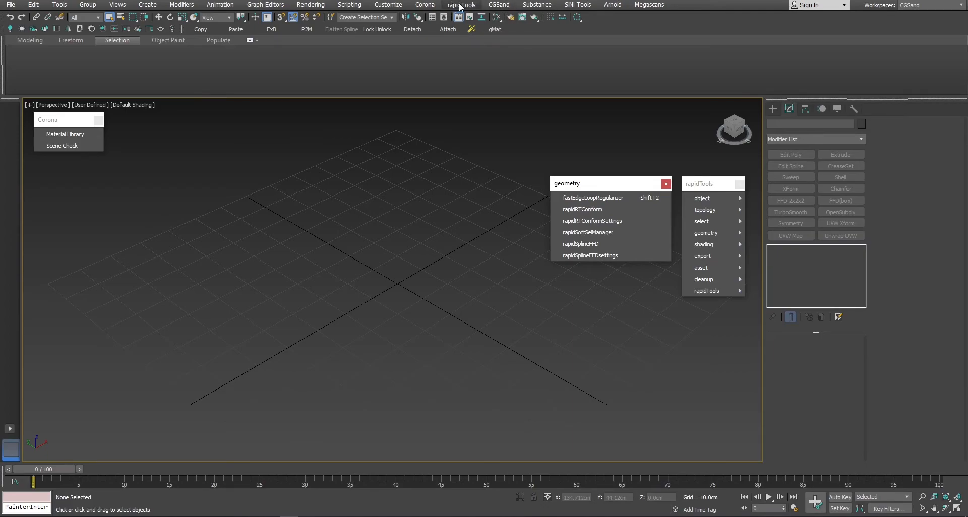
pyautogui.click(461, 4)
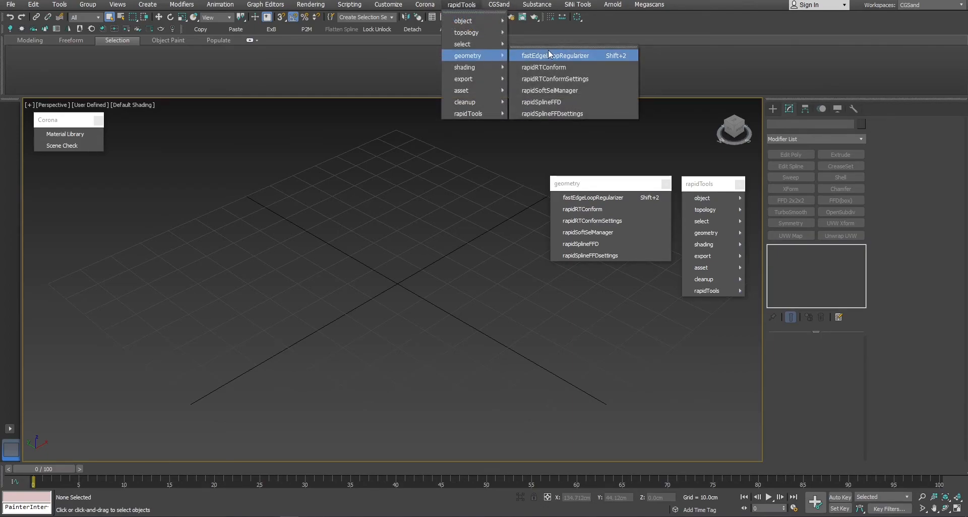